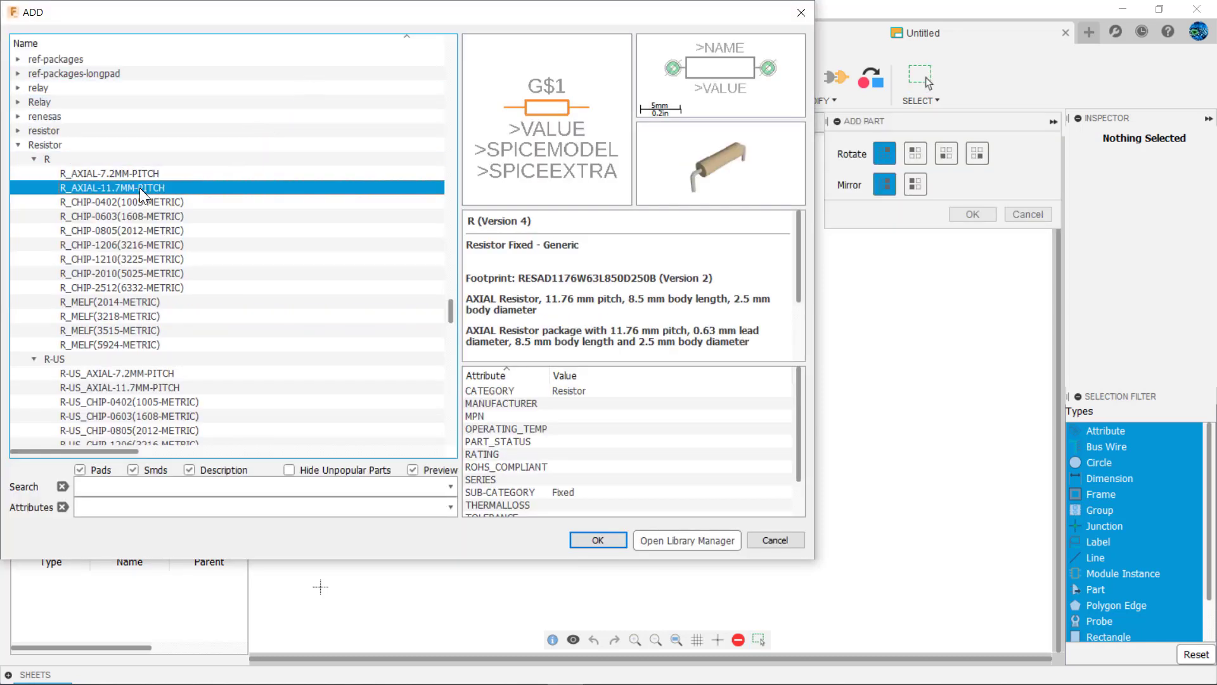
- Preview the R_CHIP-0805(2012-METRIC), R_MELF(3515-METRIC) and R-US_AXIAL-7.2MM-PITCH resistor packages
click(122, 230)
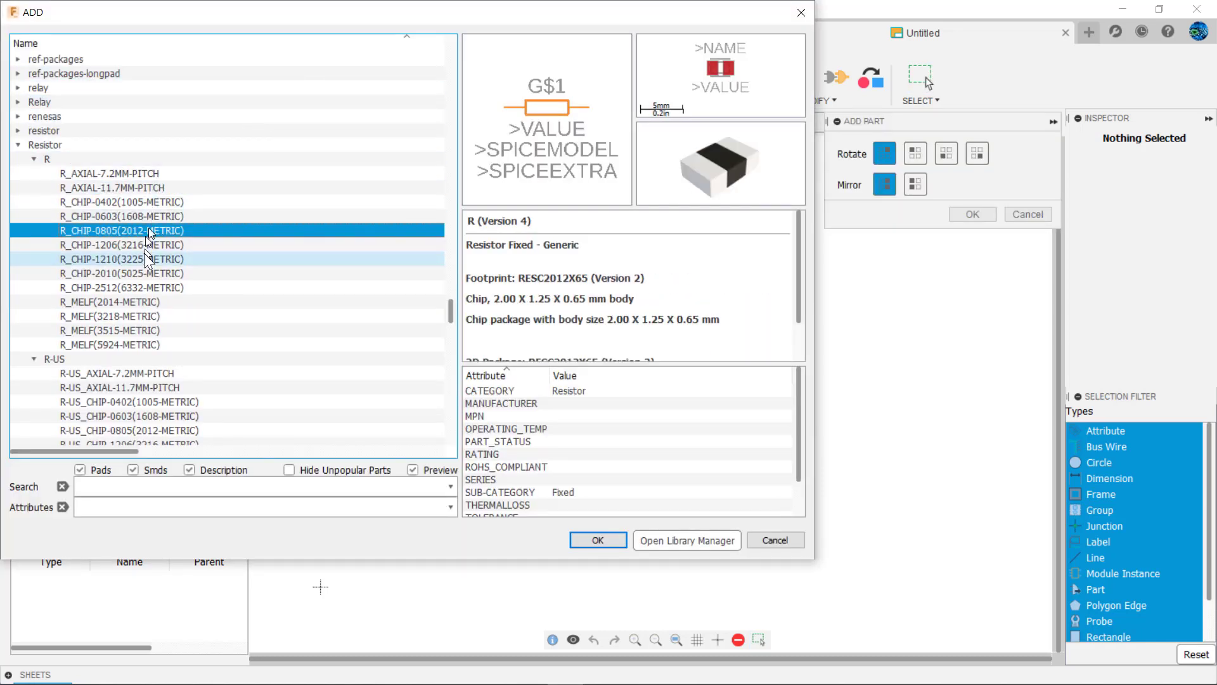
click(111, 329)
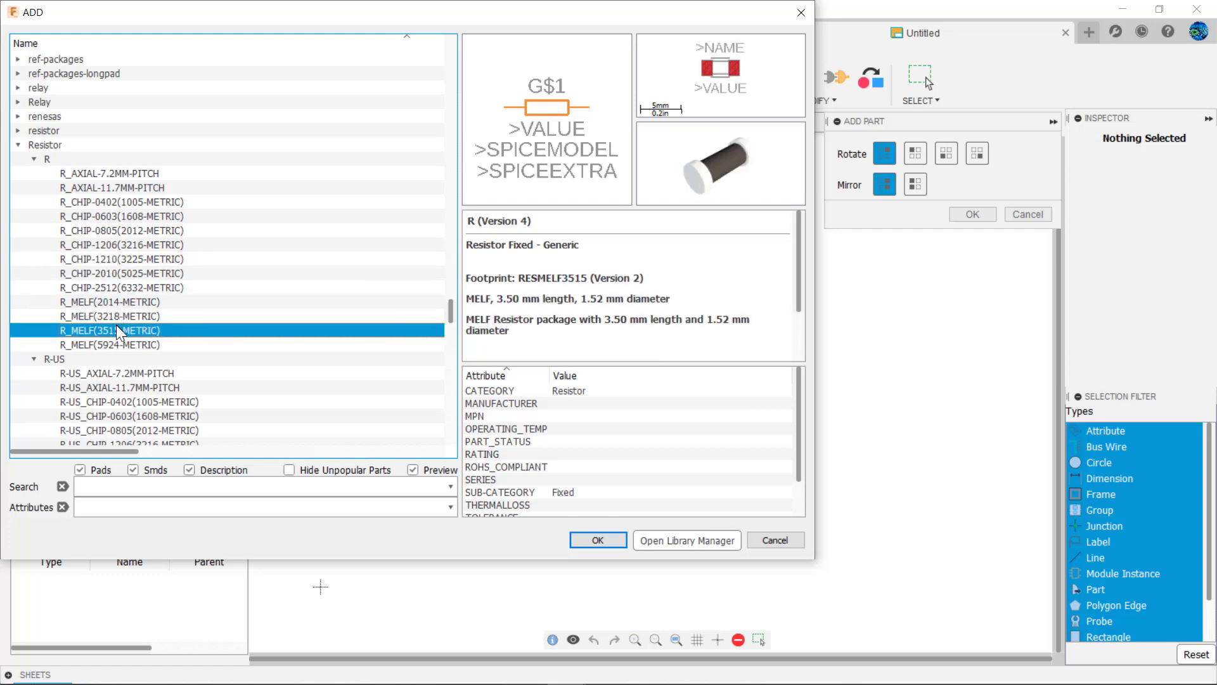
click(117, 373)
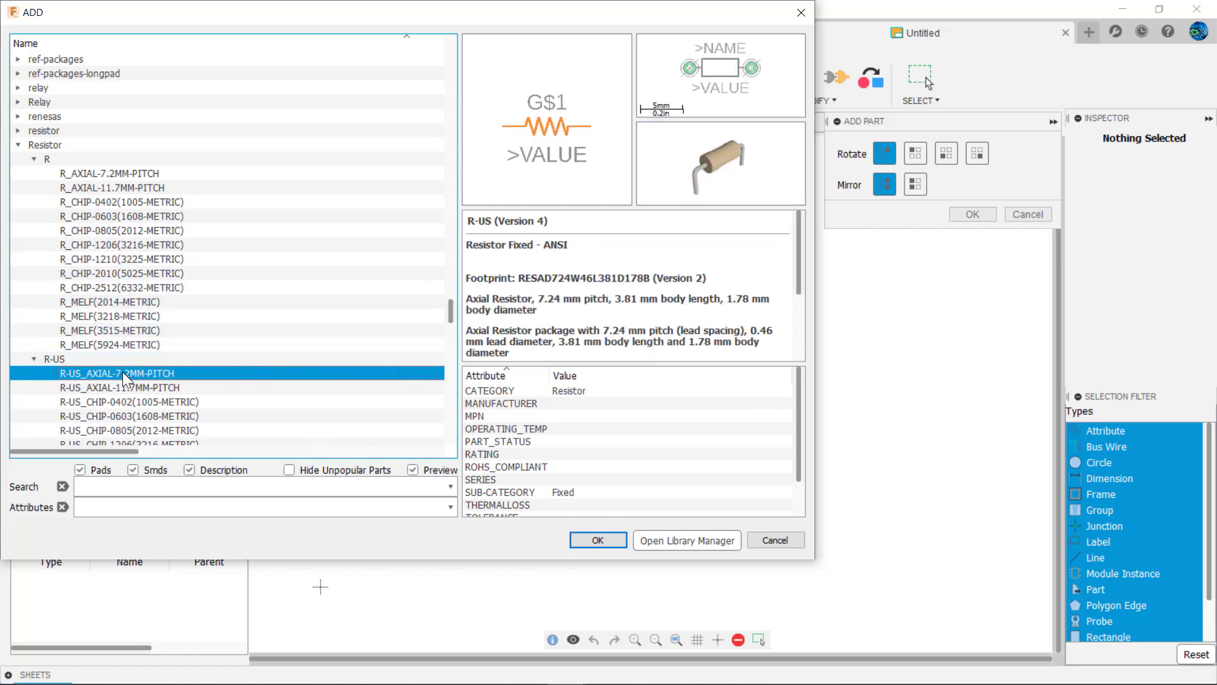